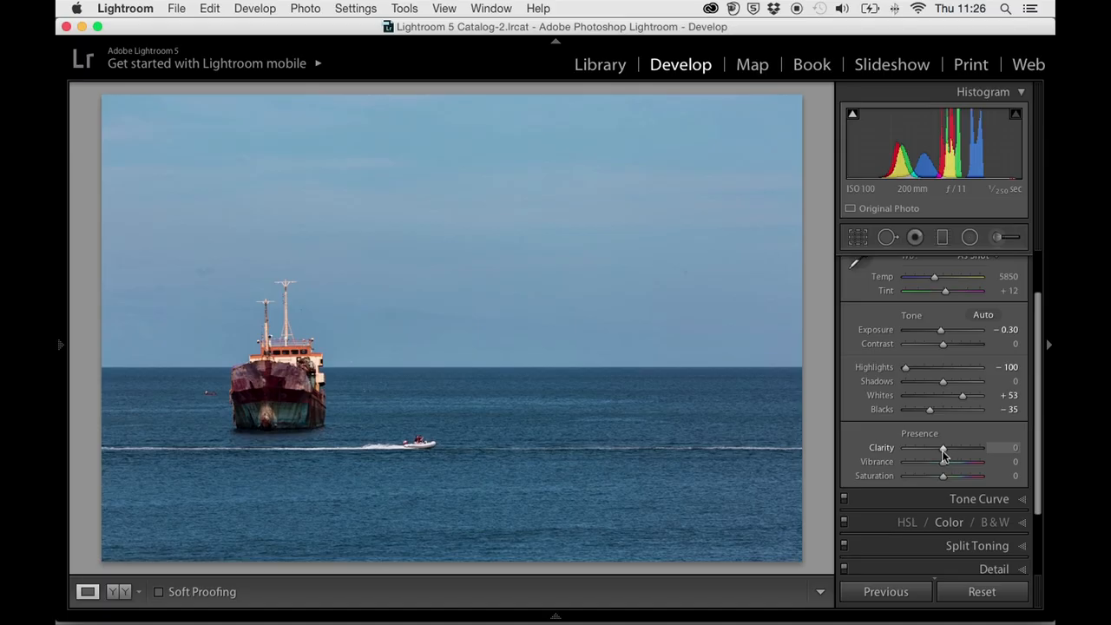
# Raise Clarity on the ship seascape in two nudges to about +13
pyautogui.moveTo(941, 448); pyautogui.dragTo(944, 448)
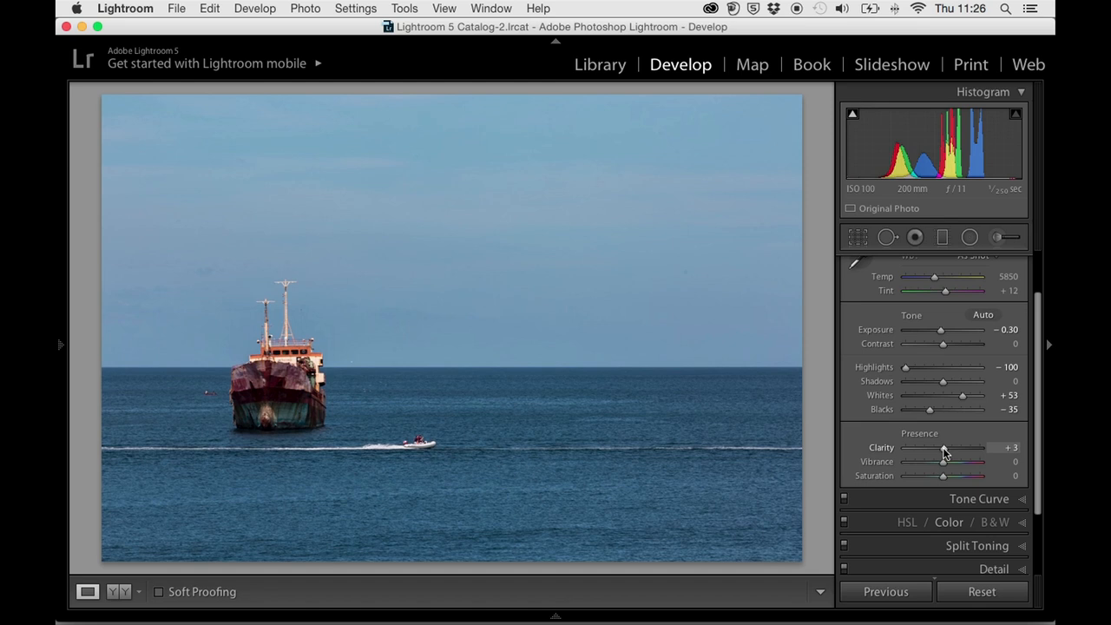
pyautogui.moveTo(943, 448); pyautogui.dragTo(948, 448)
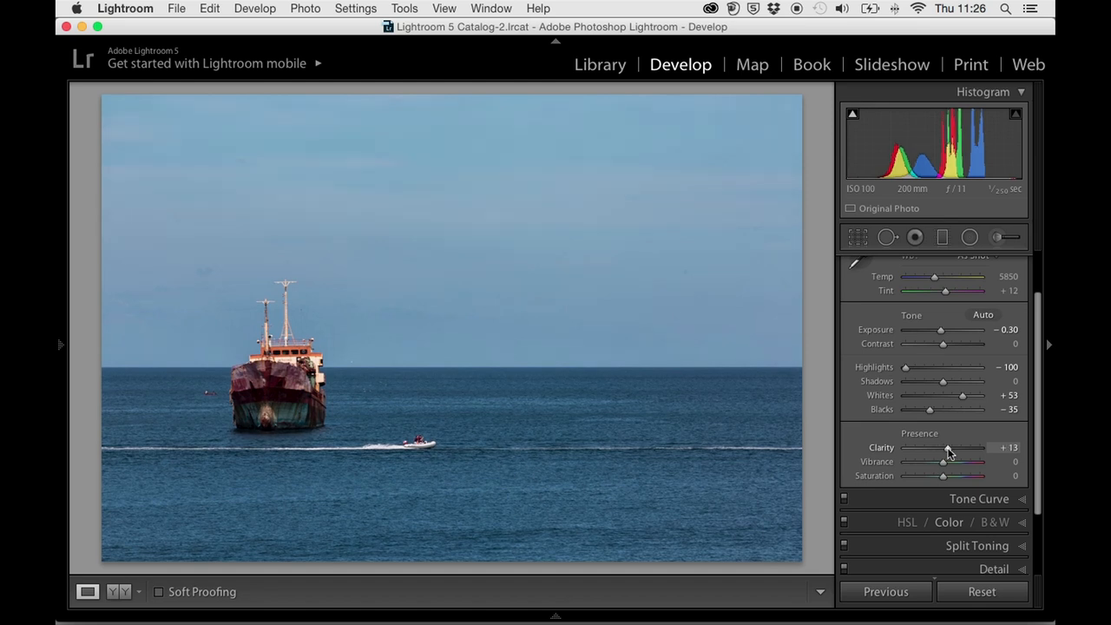